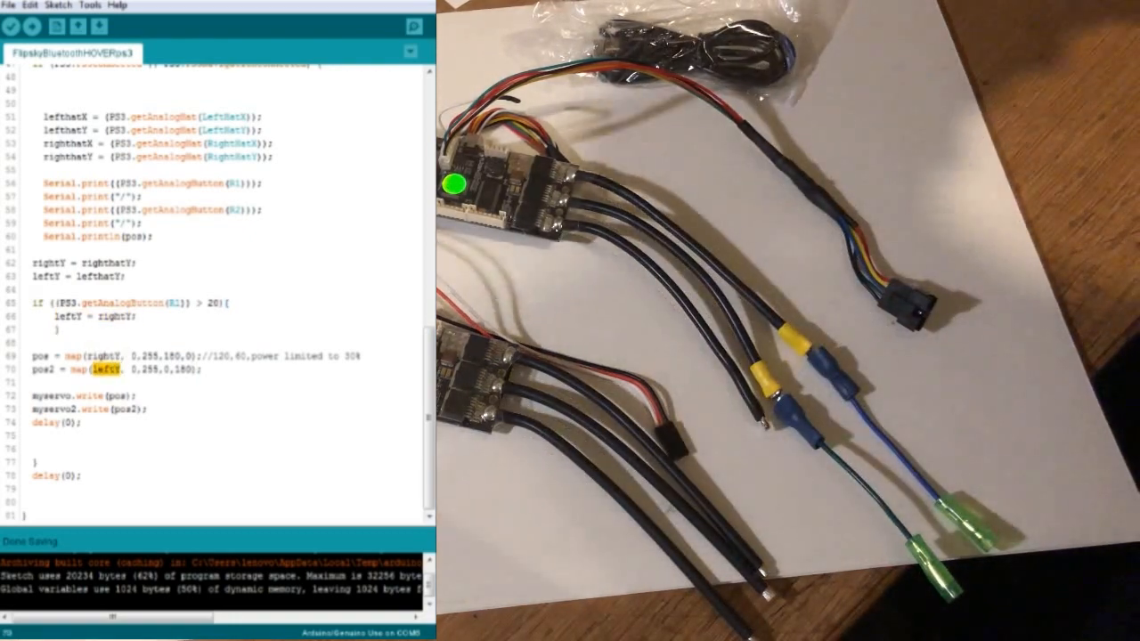
pyautogui.doubleClick(39, 356)
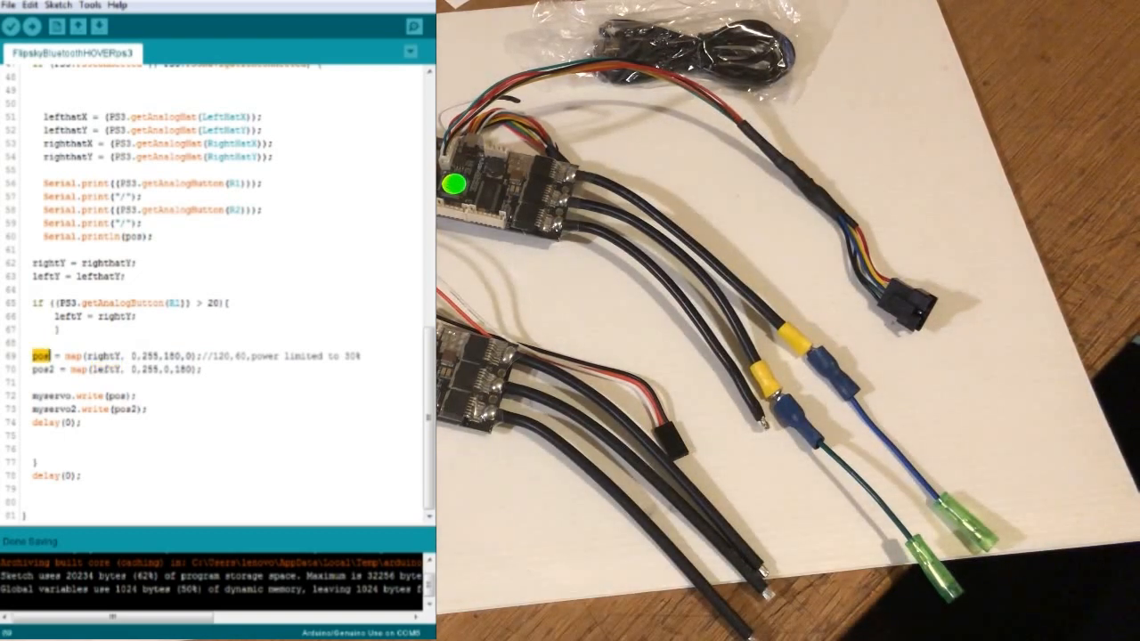